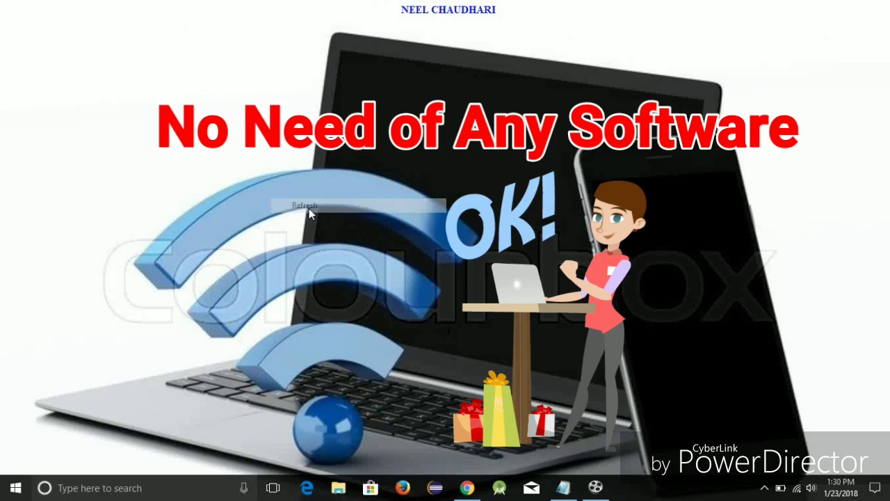
Step: From Start, go to Settings > Network & Internet > Mobile hotspot and open the Edit network info dialog
left_click(308, 205)
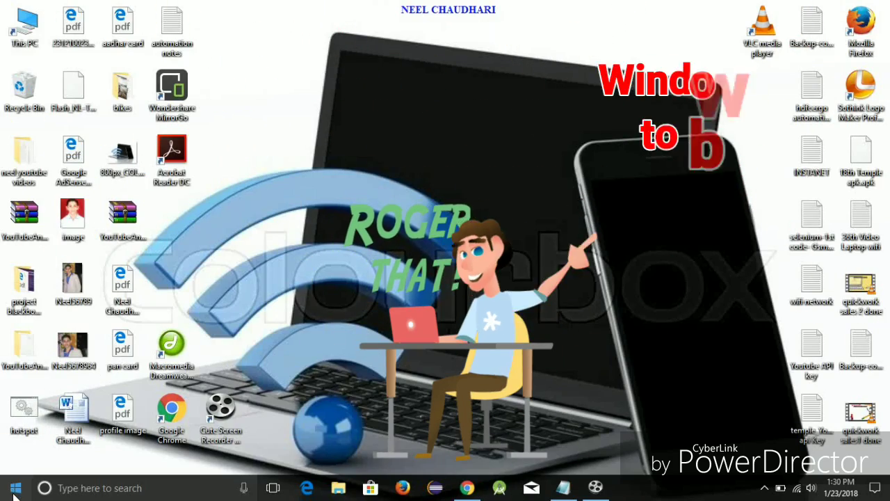
left_click(10, 485)
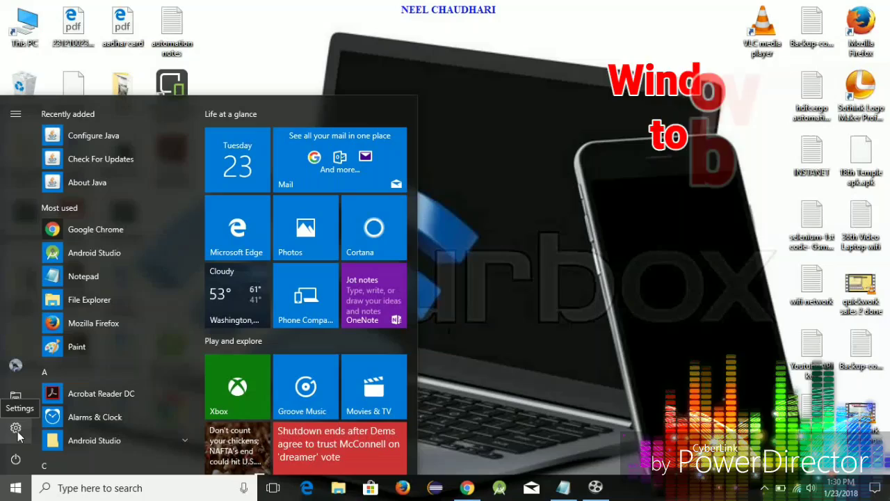
left_click(15, 428)
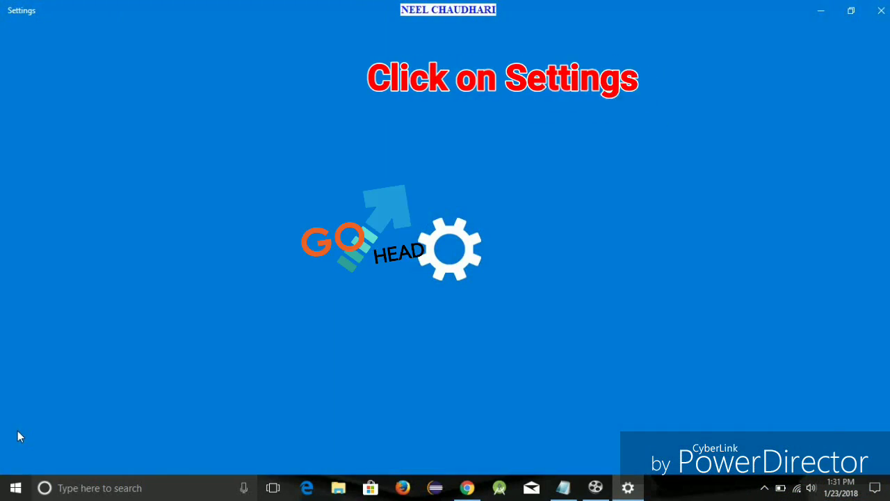
left_click(629, 488)
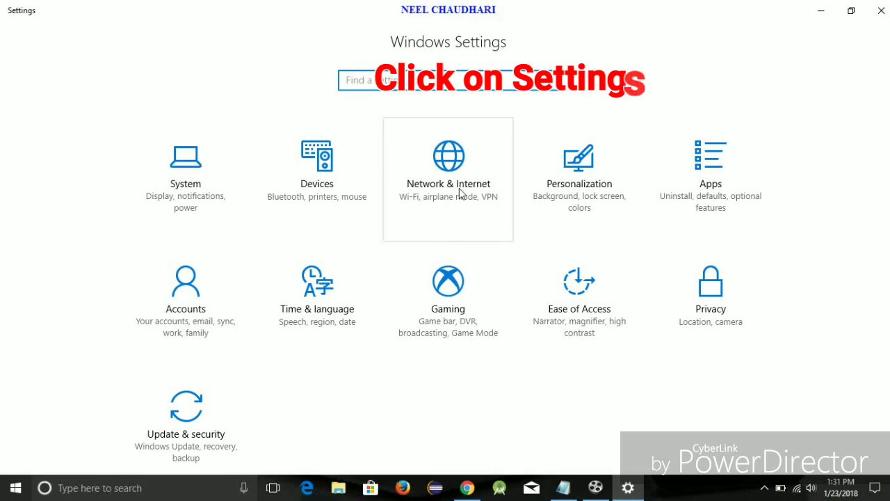
left_click(448, 166)
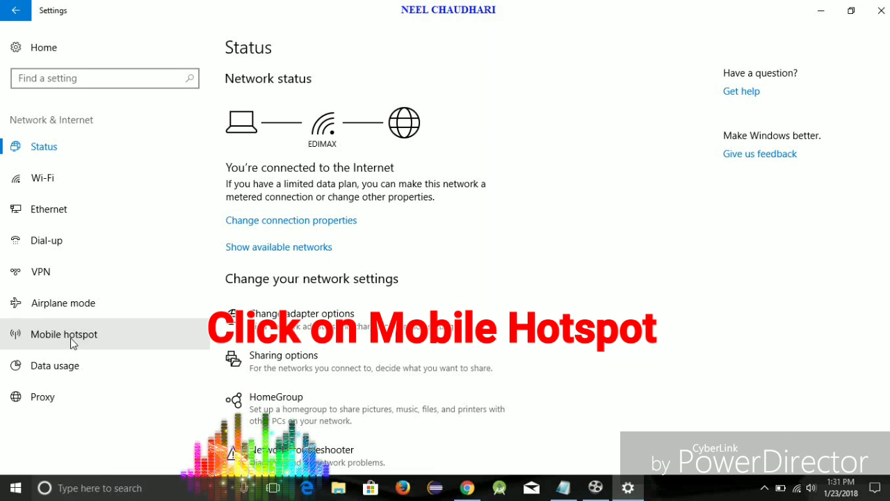
left_click(63, 334)
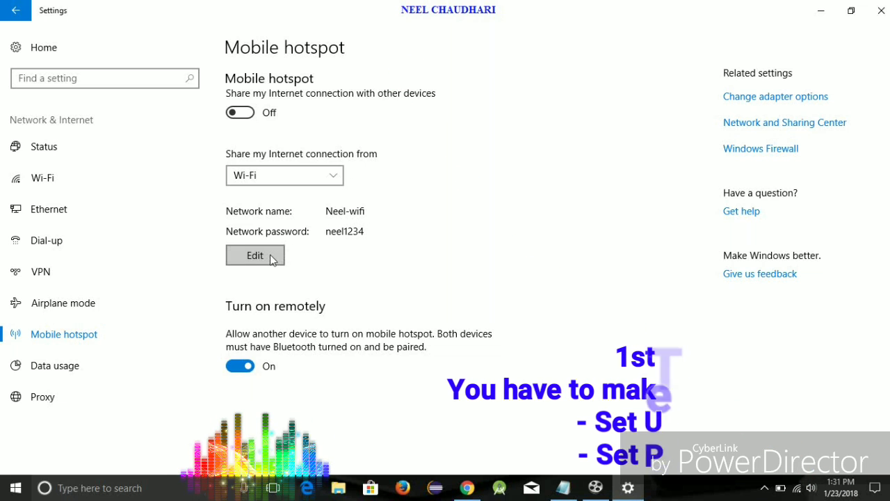
left_click(254, 255)
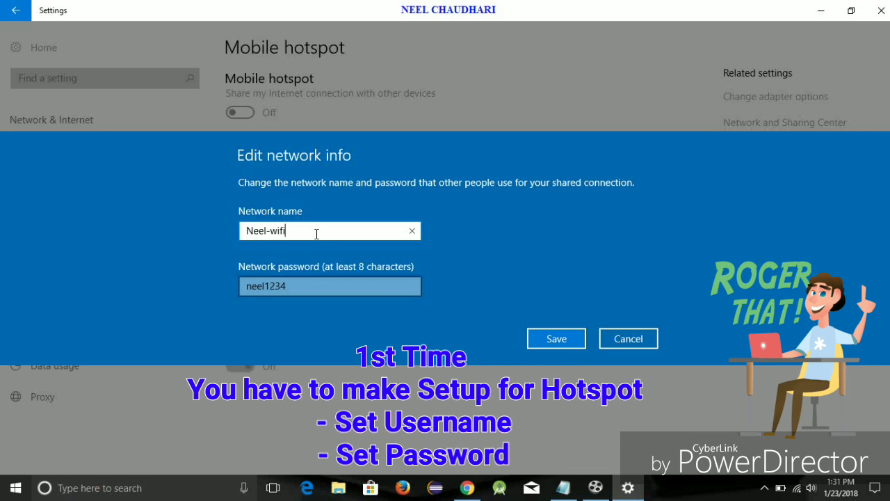
type("Neel-hotspo")
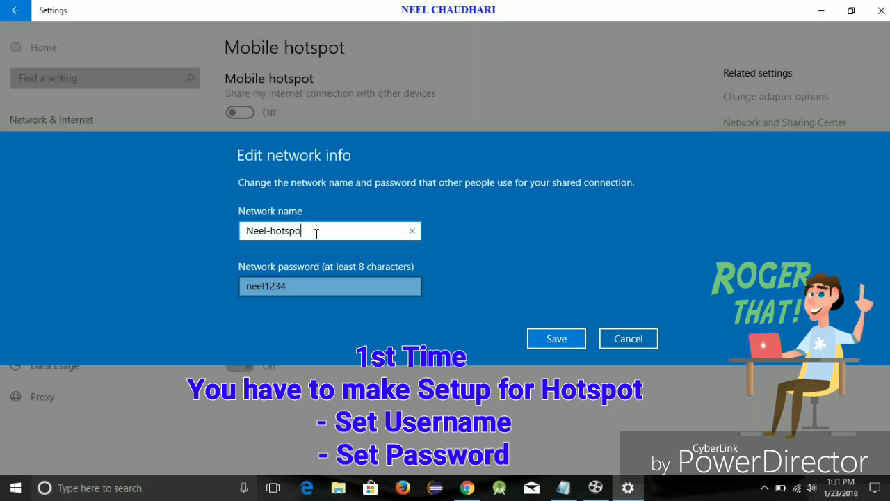
left_click(319, 286)
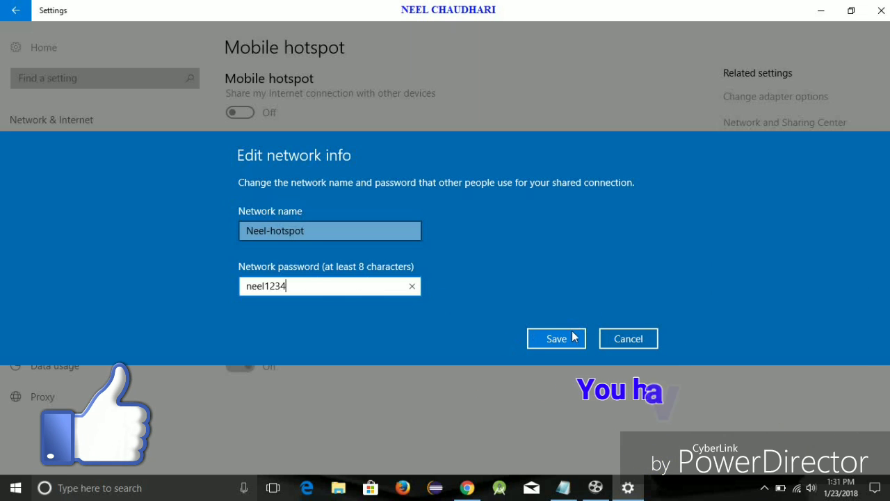
left_click(556, 338)
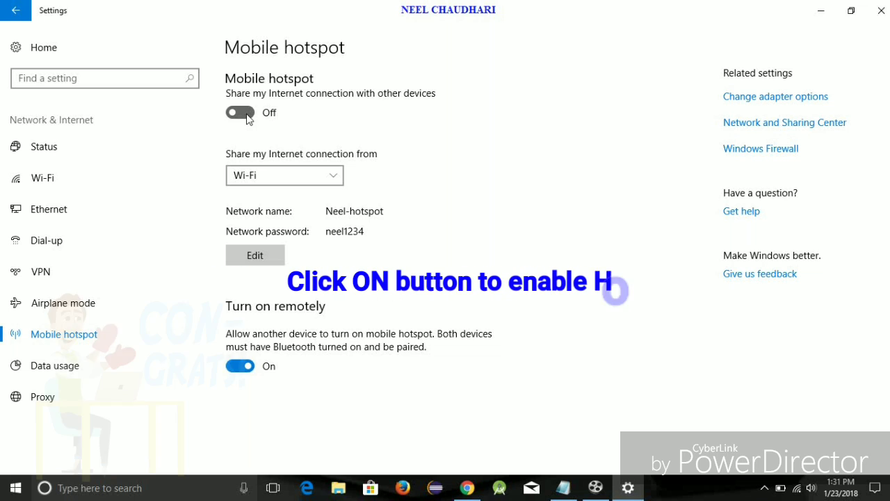
Step: Switch 'Share my Internet connection with other devices' to On
left_click(240, 112)
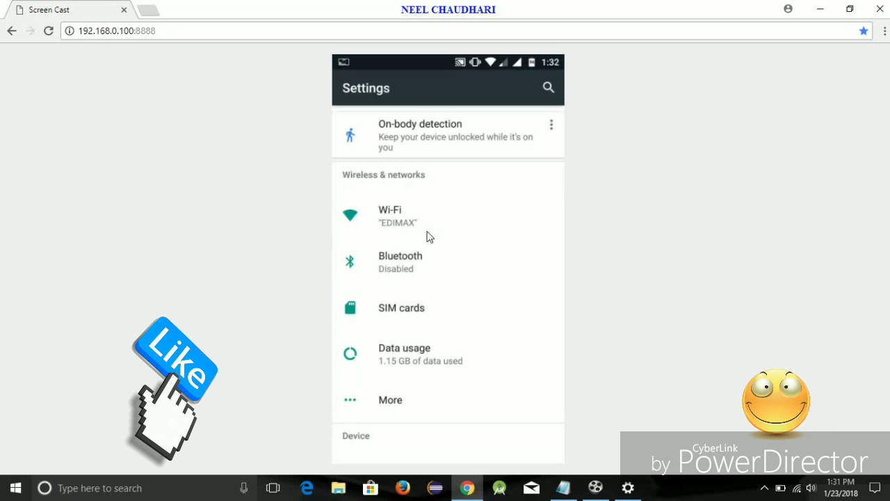
Step: On the mirrored phone, open Wi-Fi settings and select the Neel-wifi network
scroll("down", 3)
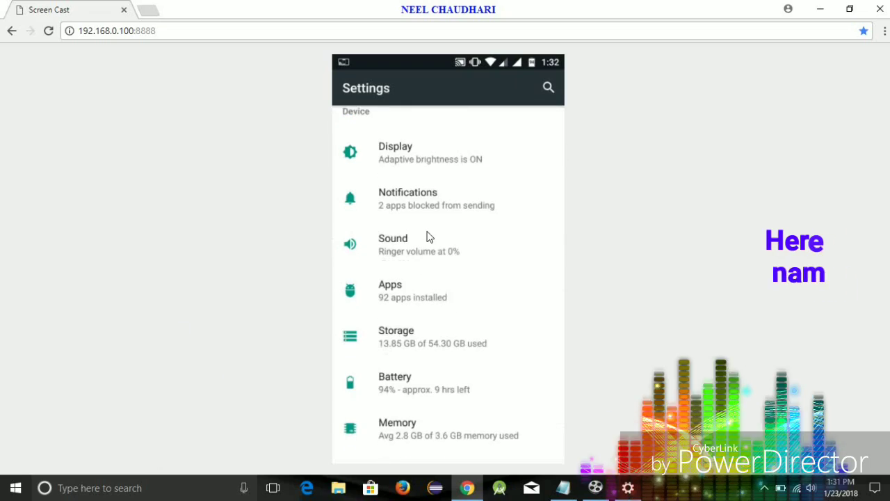
scroll("down", 3)
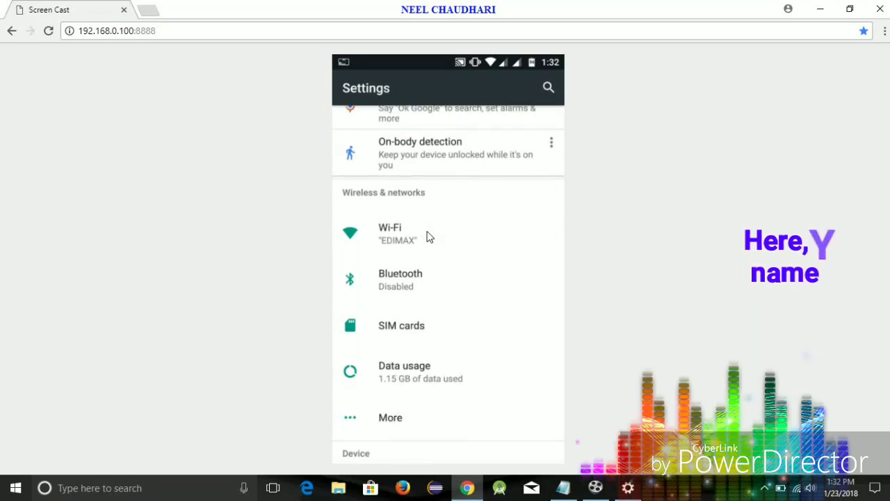
left_click(389, 233)
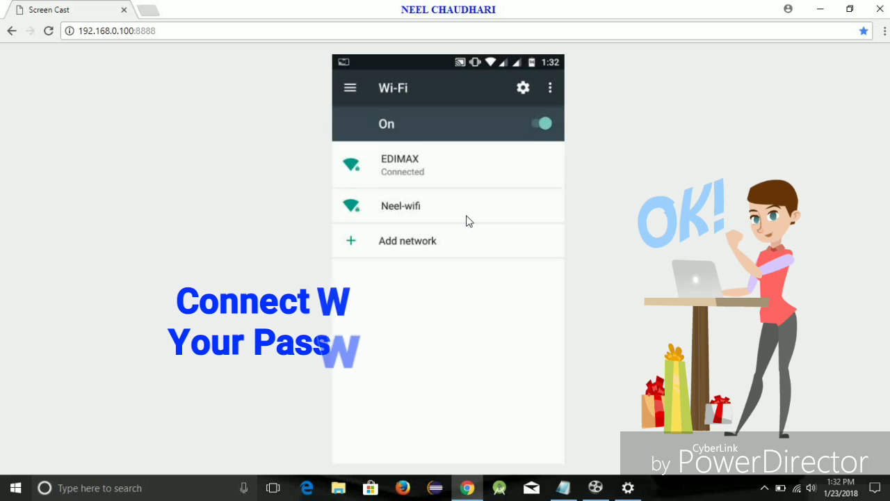
left_click(400, 206)
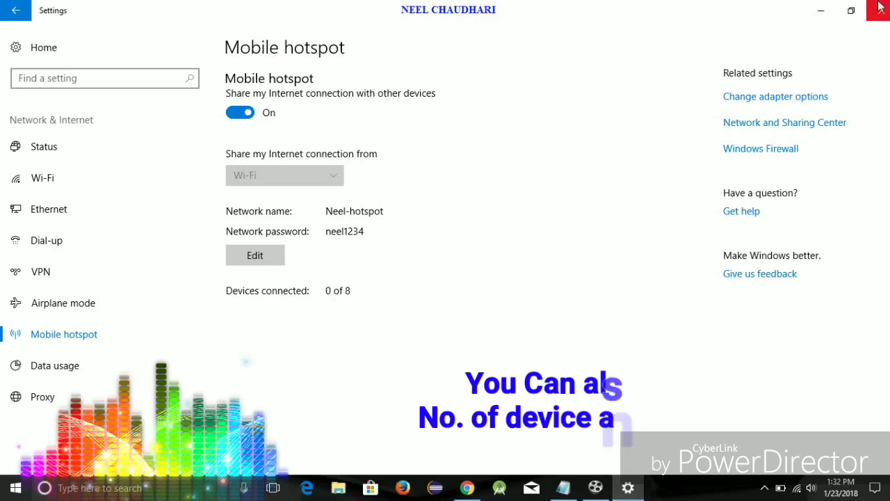
Step: Close the Settings window and open the Action Center showing the Neel-hotspot tile
left_click(878, 13)
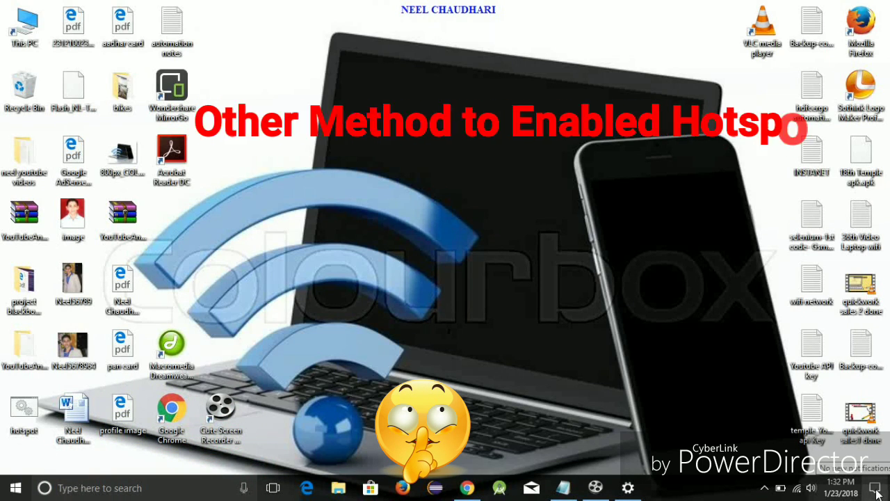
left_click(875, 483)
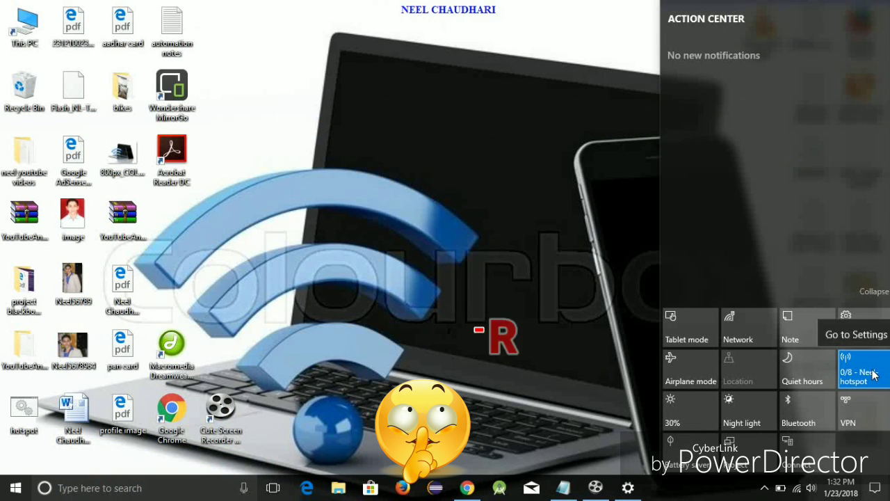